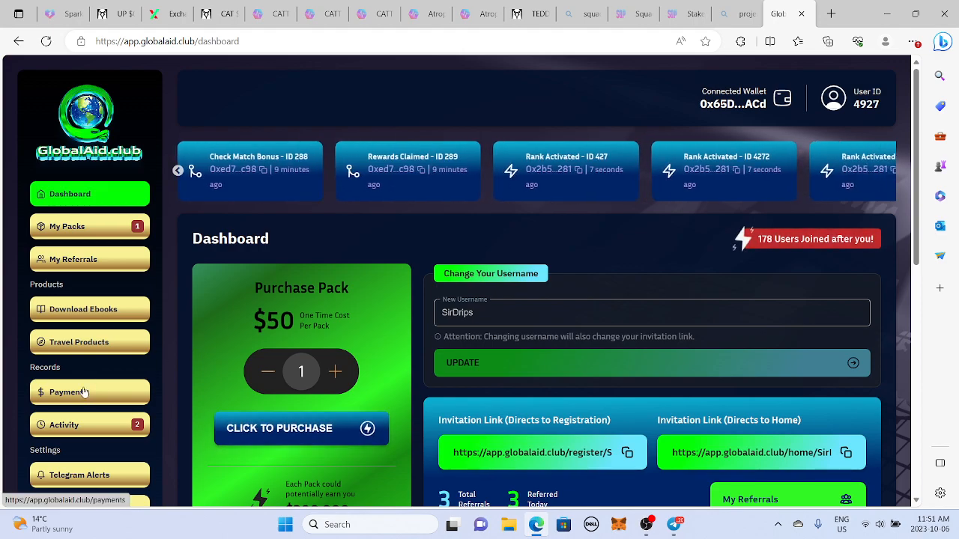
- Scroll through the Telegram chat and open the '2 photos' message showing the Silver-to-Avenger rank chart
{"action": "scroll", "scroll_direction": "down", "scroll_amount": 3}
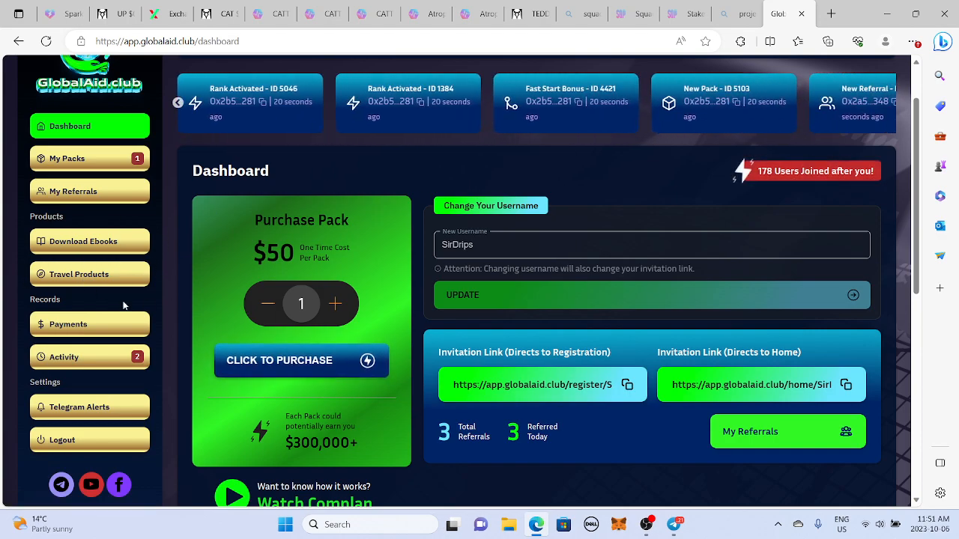
{"action": "scroll", "scroll_direction": "down", "scroll_amount": 3}
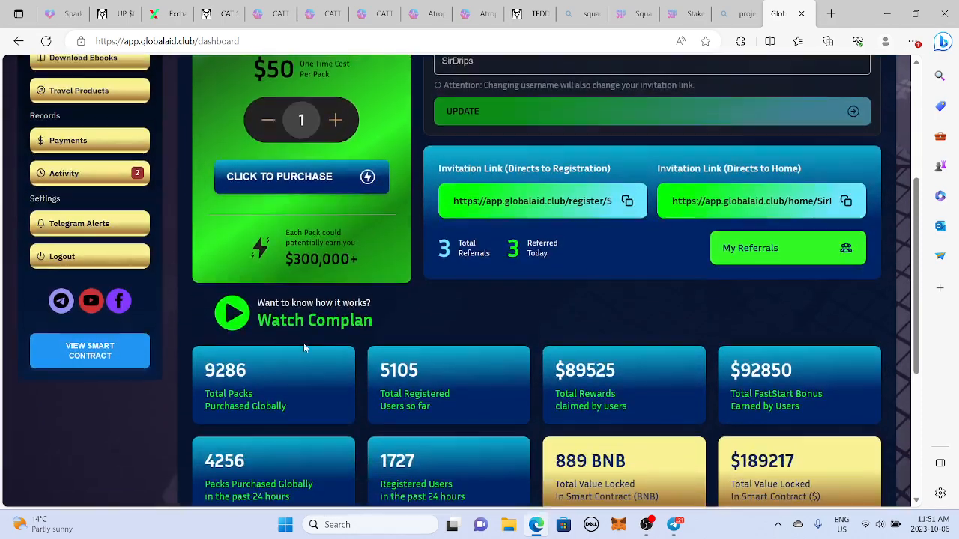
{"action": "scroll", "scroll_direction": "down", "scroll_amount": 3}
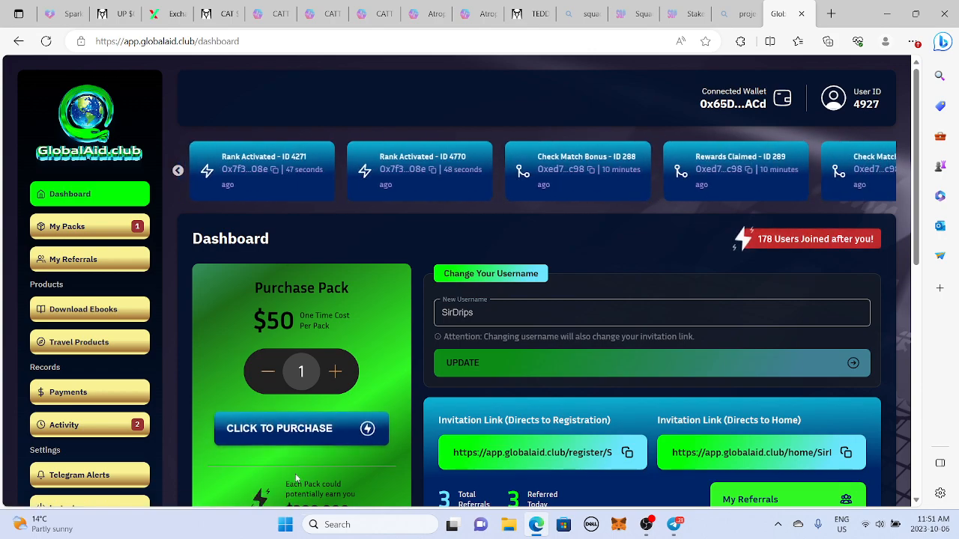
{"action": "scroll", "scroll_direction": "down", "scroll_amount": 3}
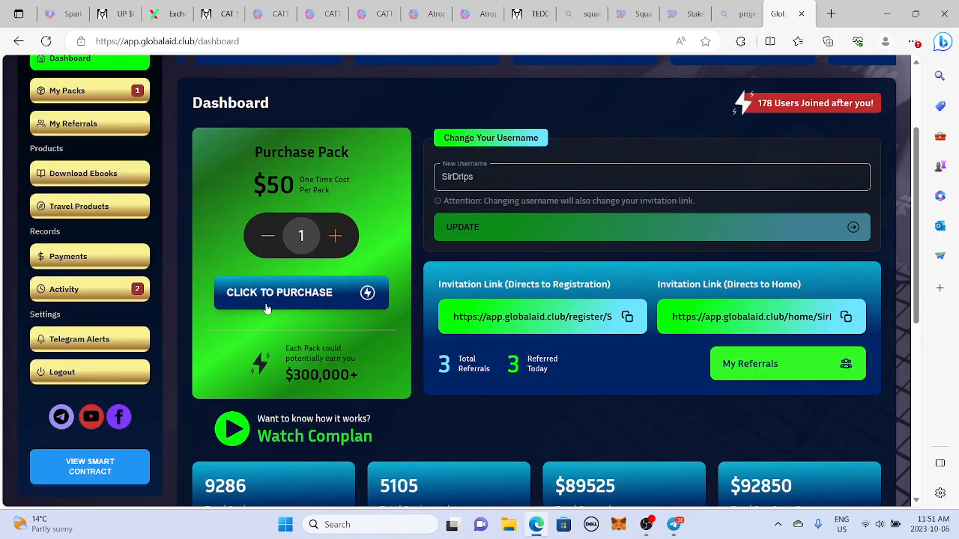
{"action": "mouse_move", "coordinate": [309, 315]}
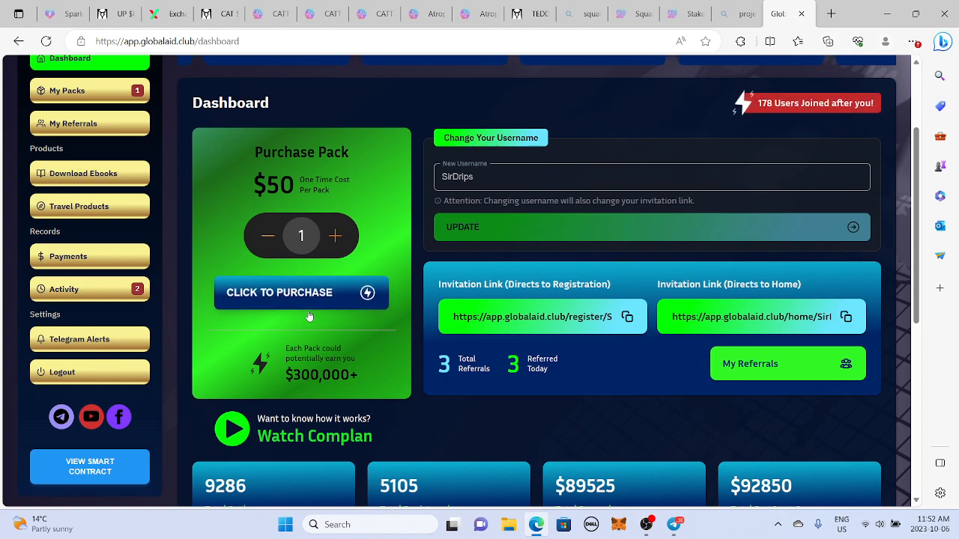
{"action": "mouse_move", "coordinate": [366, 333]}
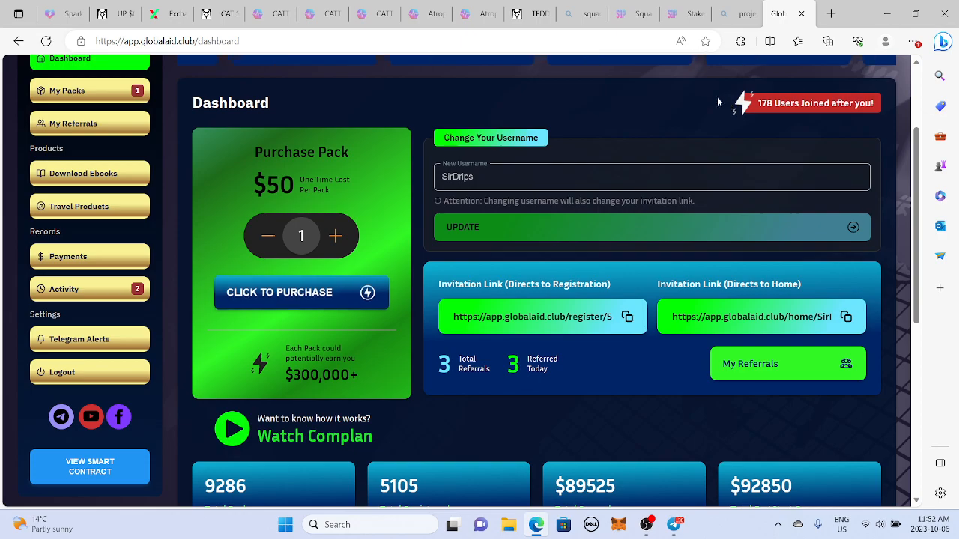
{"action": "scroll", "scroll_direction": "down", "scroll_amount": 3}
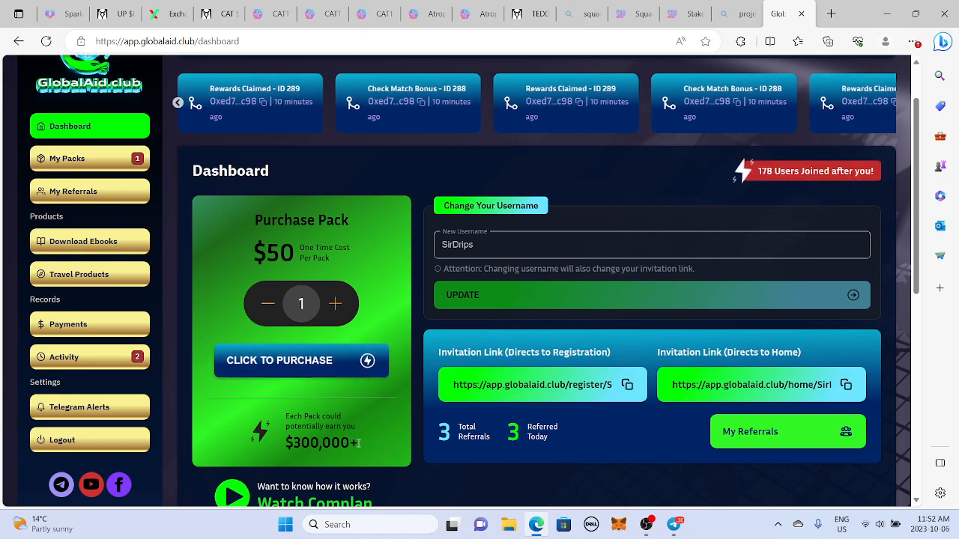
{"action": "scroll", "scroll_direction": "down", "scroll_amount": 3}
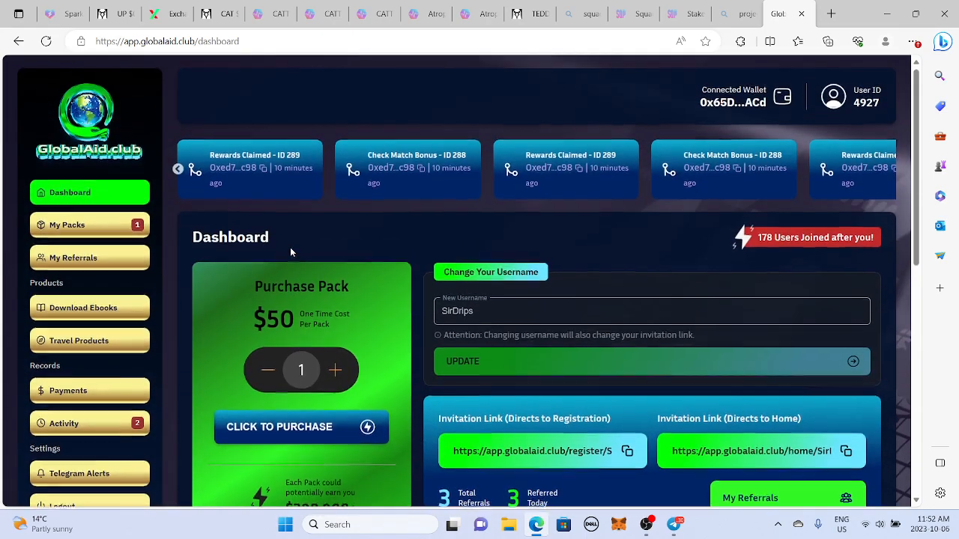
{"action": "scroll", "scroll_direction": "down", "scroll_amount": 3}
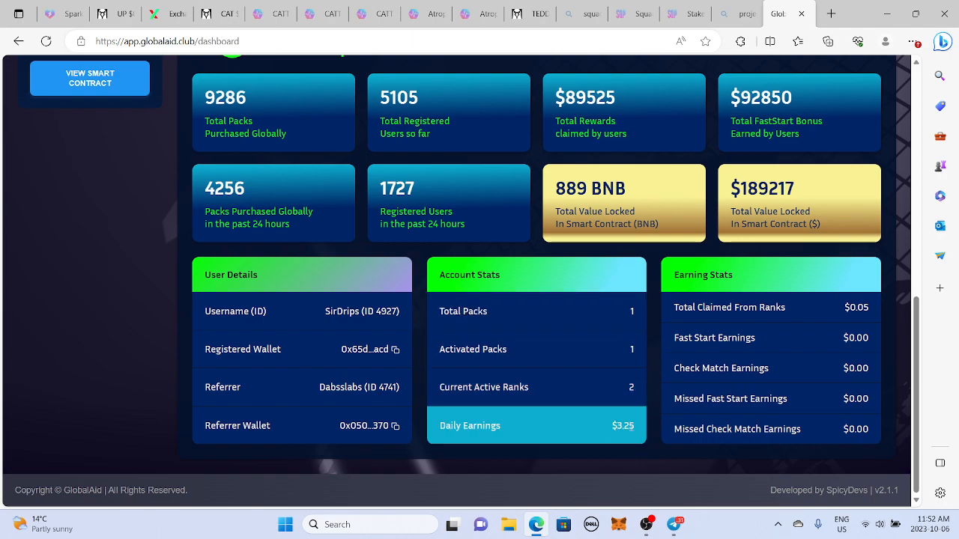
{"action": "mouse_move", "coordinate": [647, 429]}
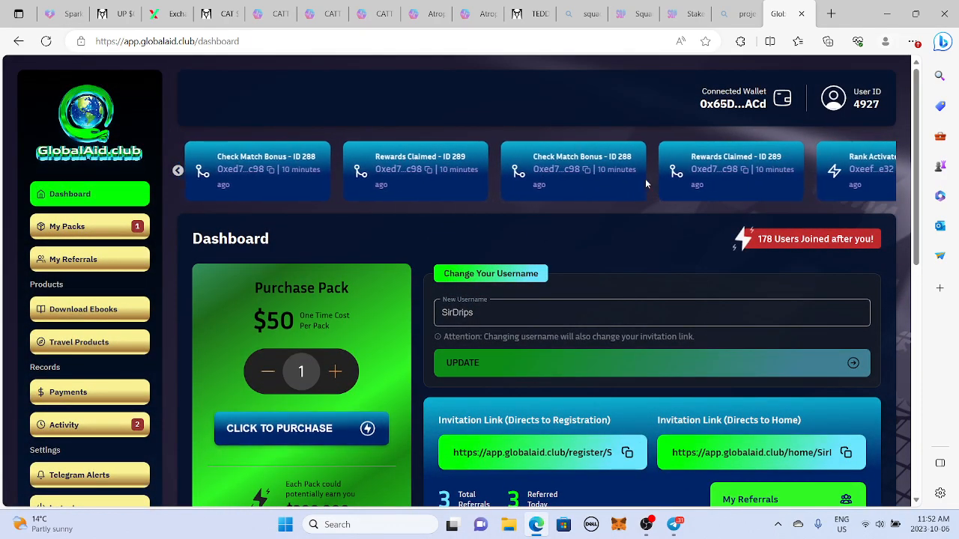
{"action": "scroll", "scroll_direction": "down", "scroll_amount": 3}
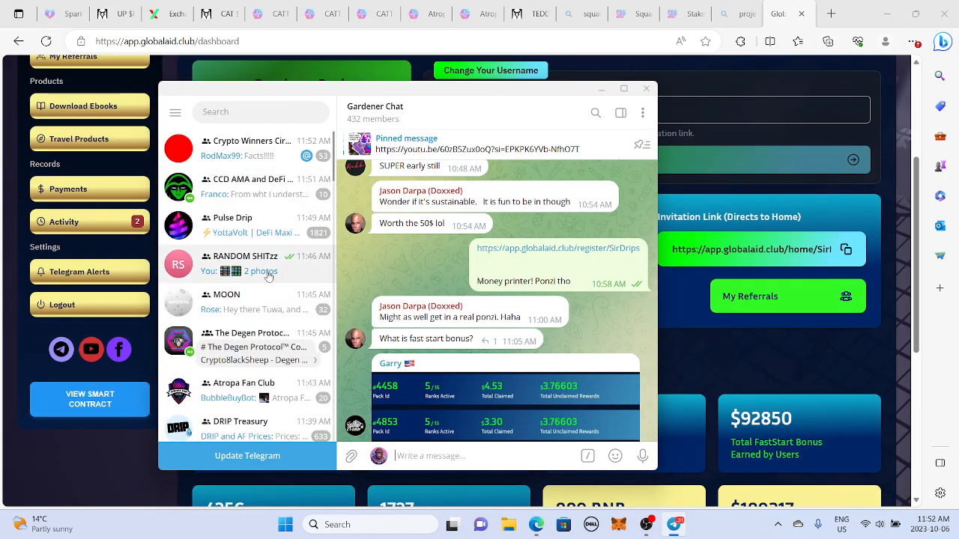
{"action": "left_click", "coordinate": [247, 264]}
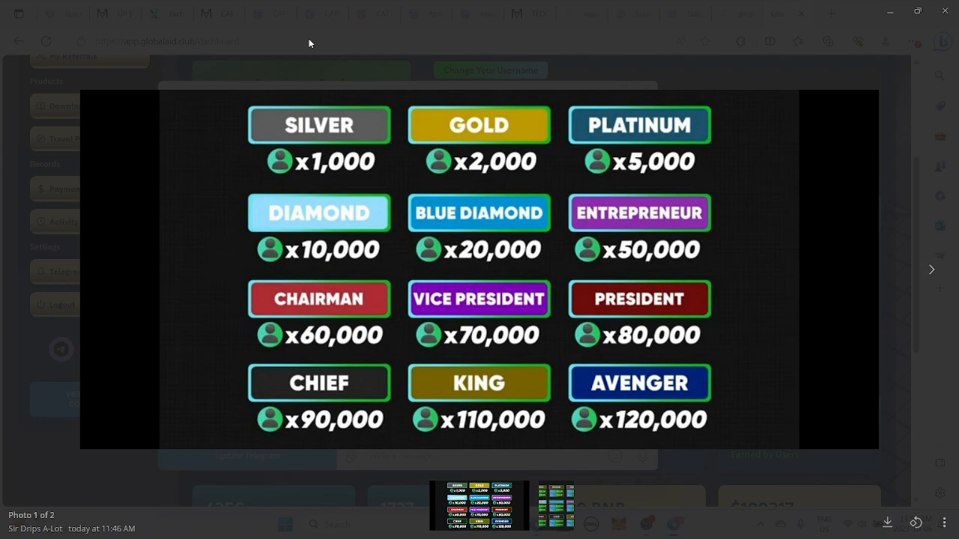
{"action": "mouse_move", "coordinate": [689, 290]}
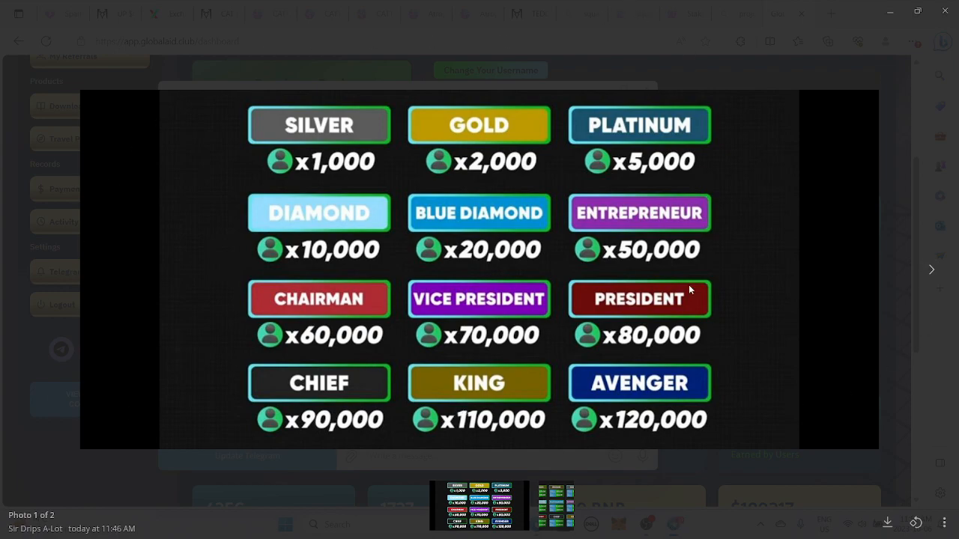
{"action": "mouse_move", "coordinate": [682, 317]}
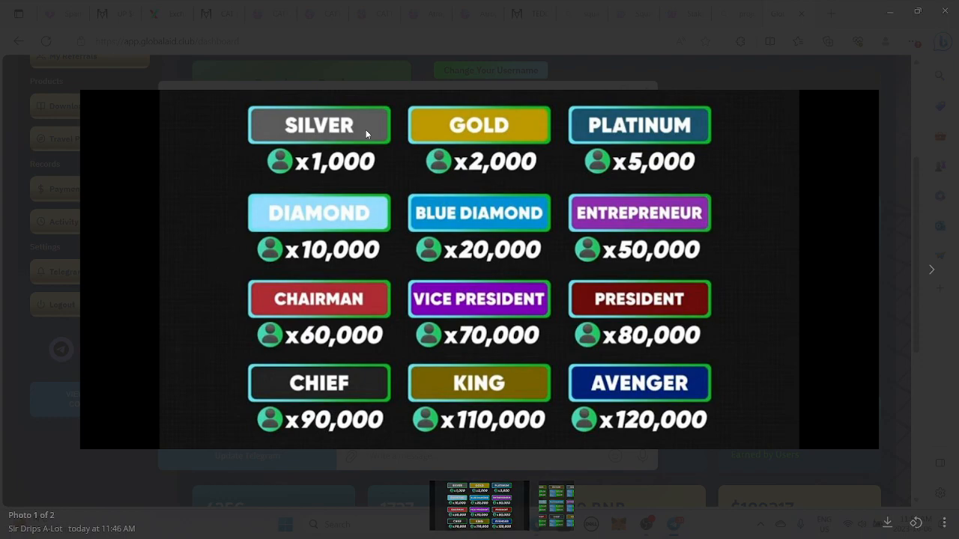
{"action": "mouse_move", "coordinate": [446, 314]}
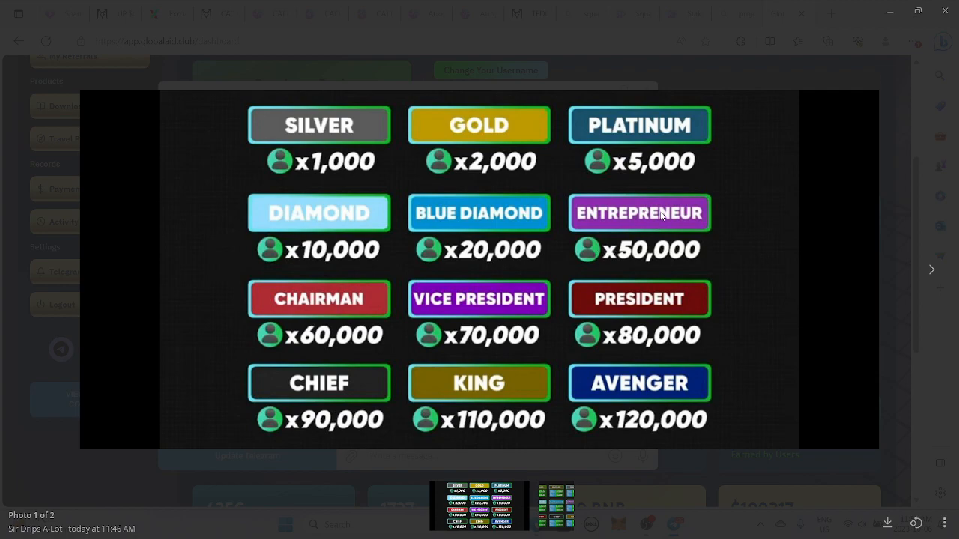
{"action": "mouse_move", "coordinate": [474, 402]}
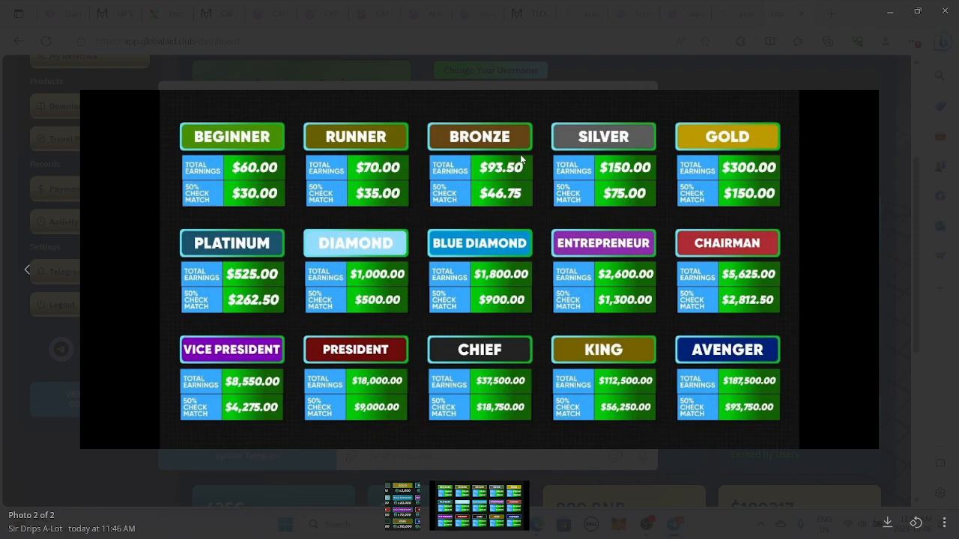
{"action": "mouse_move", "coordinate": [750, 162]}
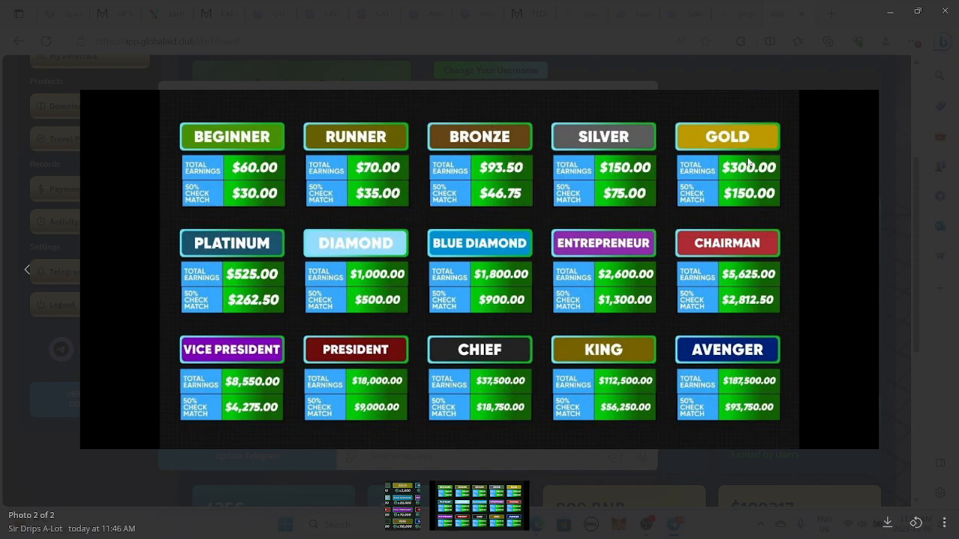
{"action": "mouse_move", "coordinate": [359, 258]}
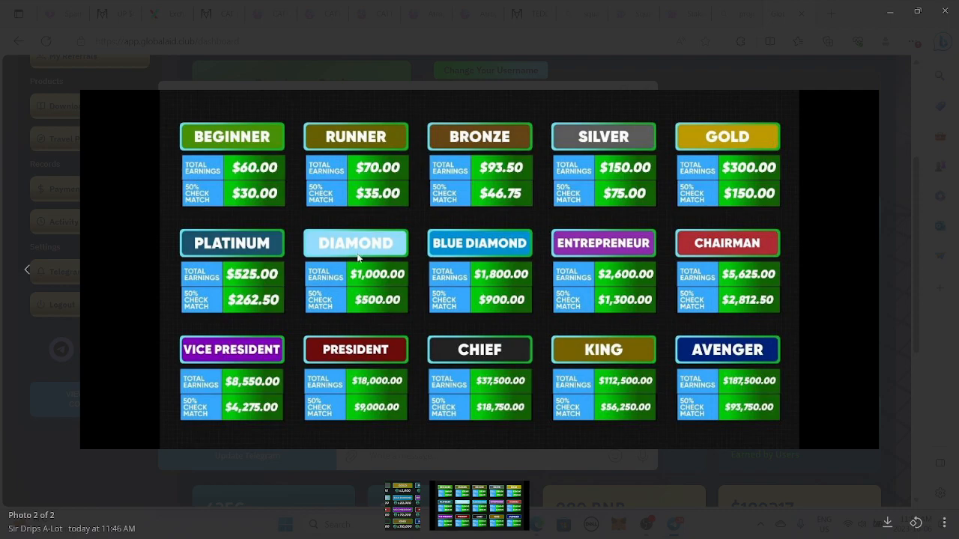
{"action": "mouse_move", "coordinate": [253, 174]}
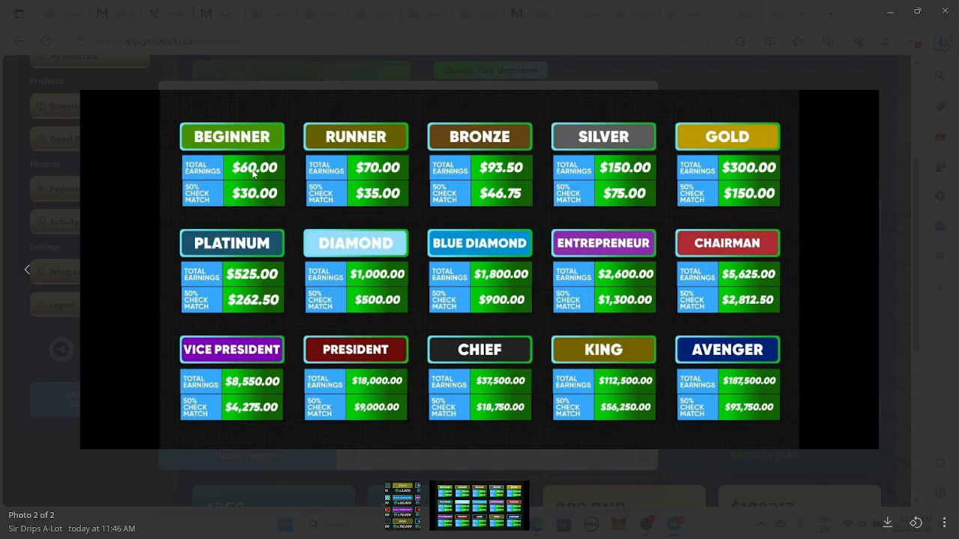
{"action": "mouse_move", "coordinate": [239, 200]}
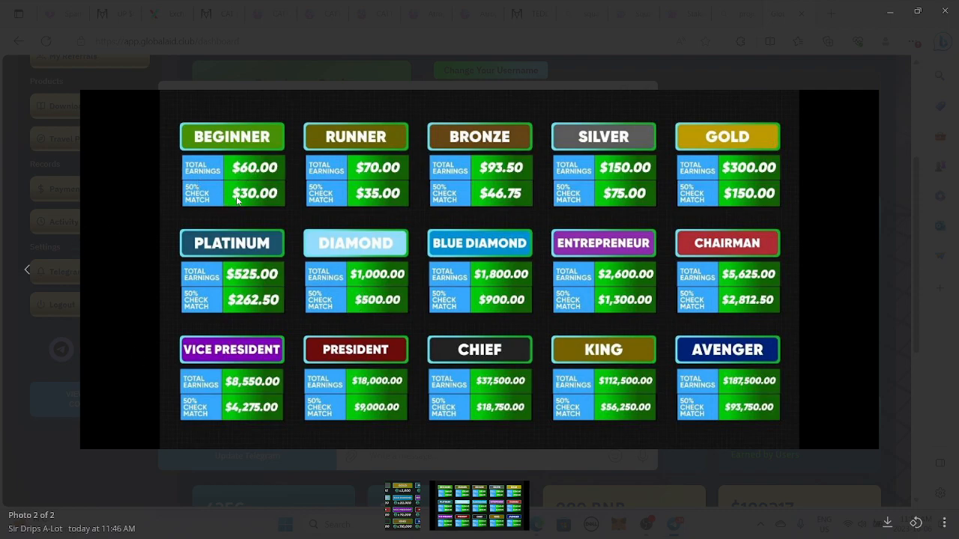
{"action": "mouse_move", "coordinate": [248, 154]}
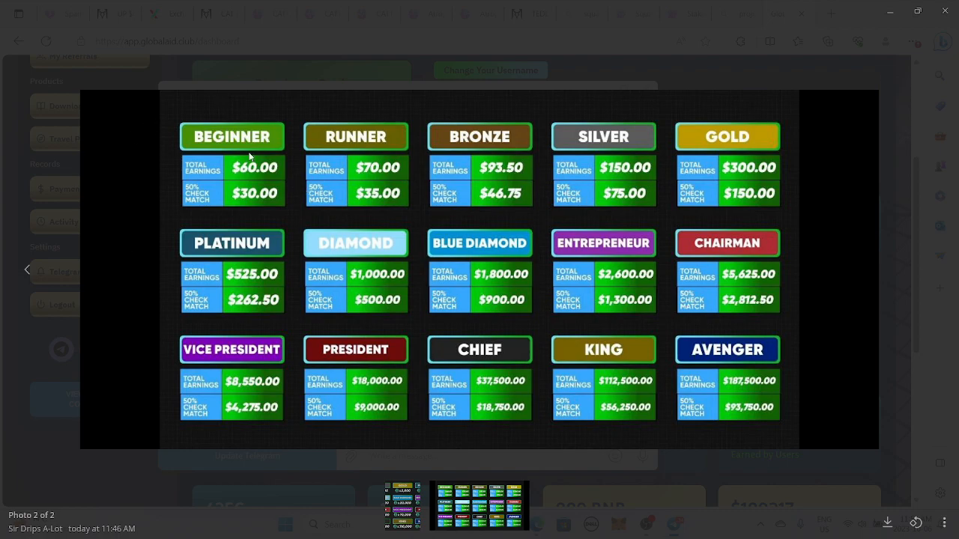
{"action": "mouse_move", "coordinate": [703, 208]}
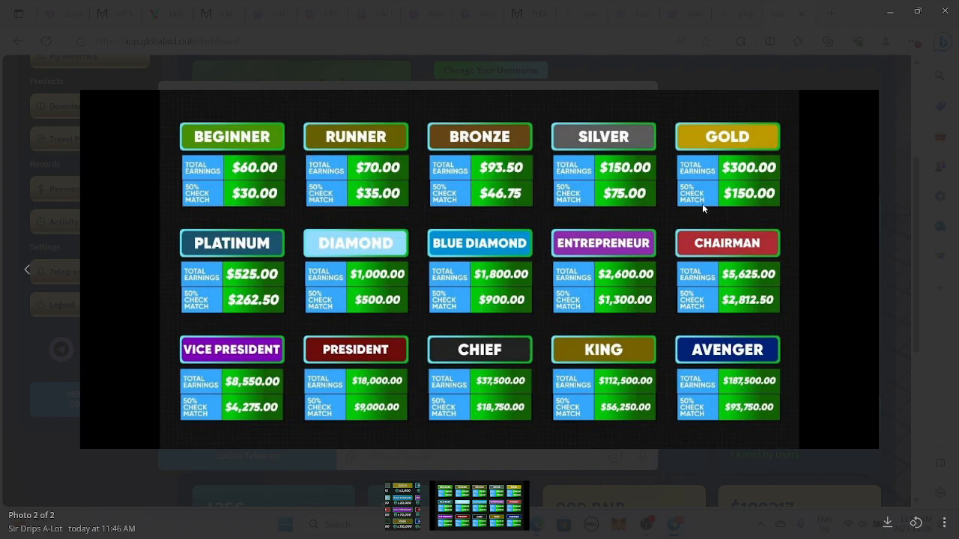
{"action": "mouse_move", "coordinate": [418, 339]}
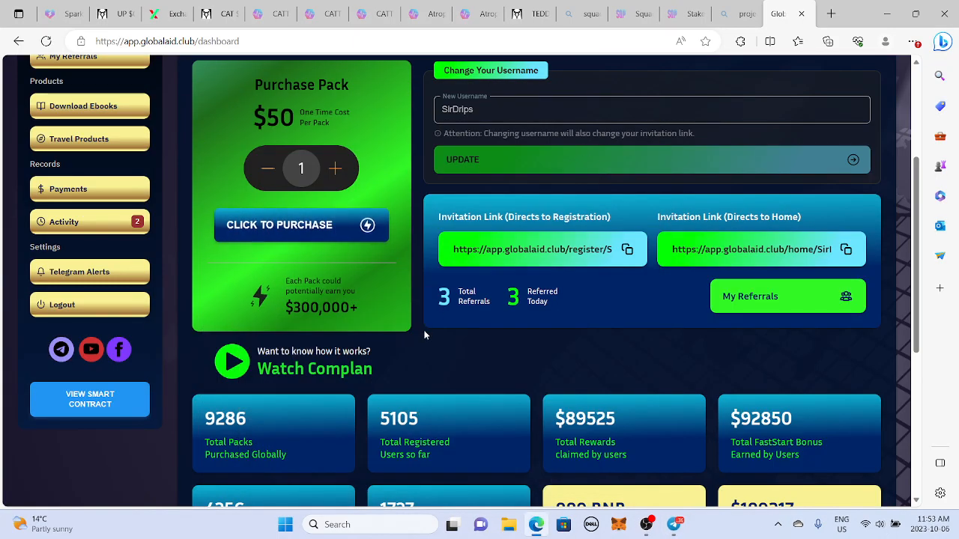
- Scroll the GlobalAid.club dashboard to the purchase pack and global stats totals
{"action": "scroll", "scroll_direction": "down", "scroll_amount": 3}
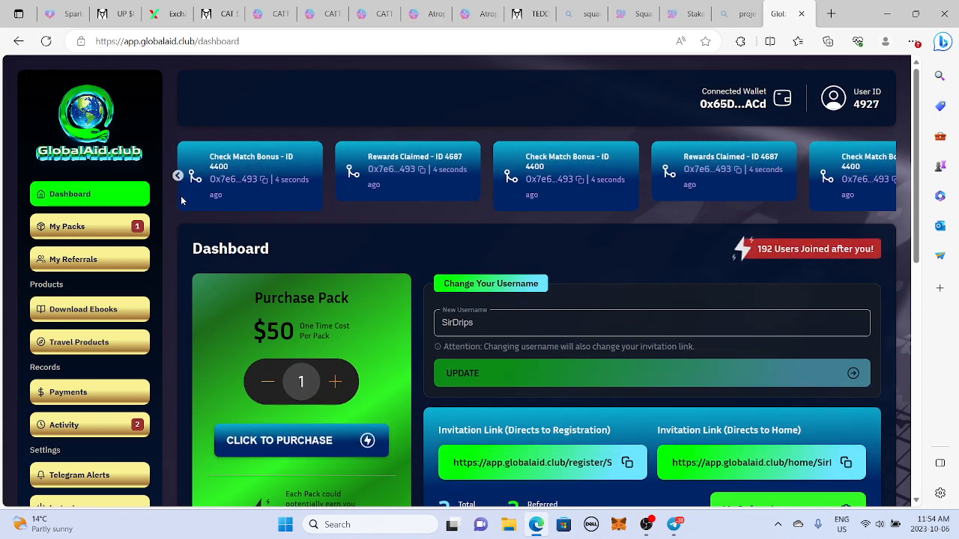
{"action": "mouse_move", "coordinate": [233, 212]}
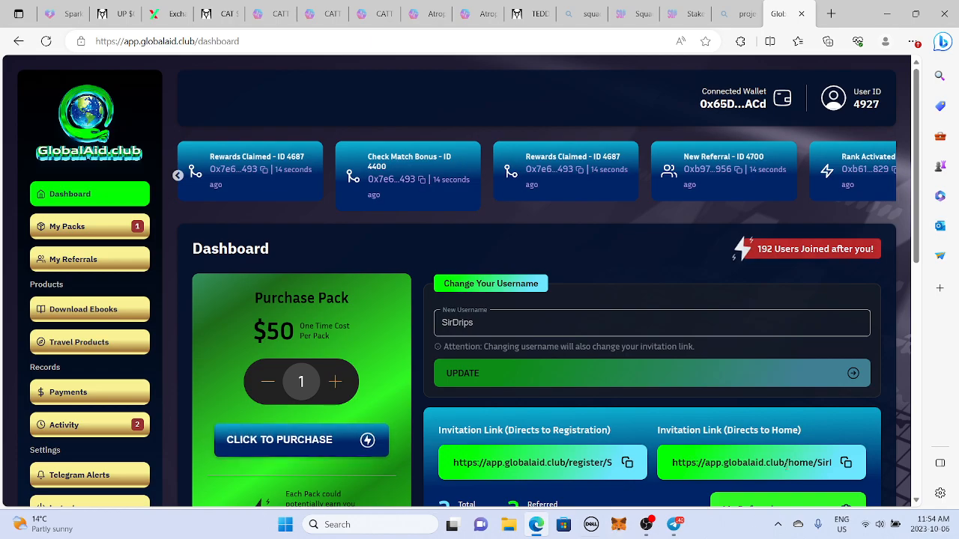
{"action": "scroll", "scroll_direction": "down", "scroll_amount": 3}
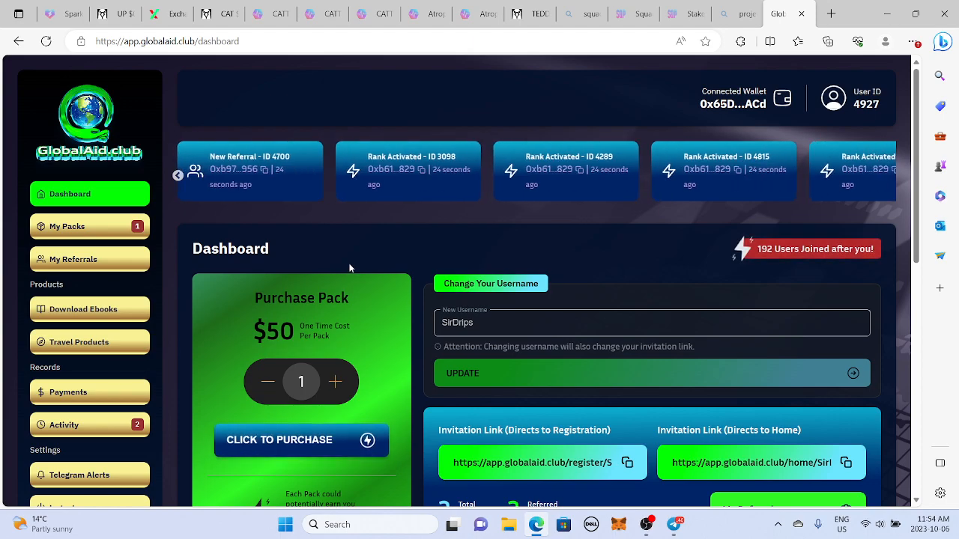
{"action": "scroll", "scroll_direction": "down", "scroll_amount": 3}
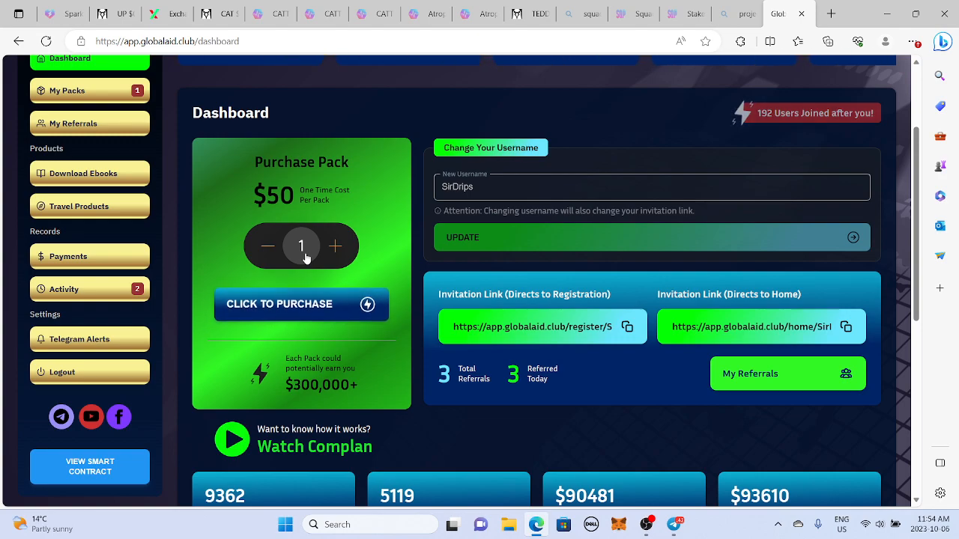
{"action": "mouse_move", "coordinate": [495, 356]}
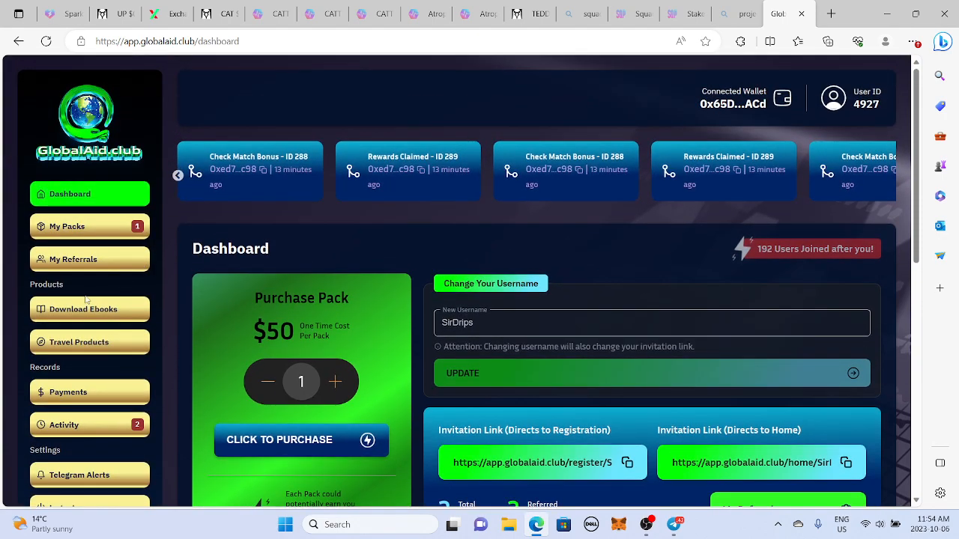
{"action": "left_click", "coordinate": [301, 440]}
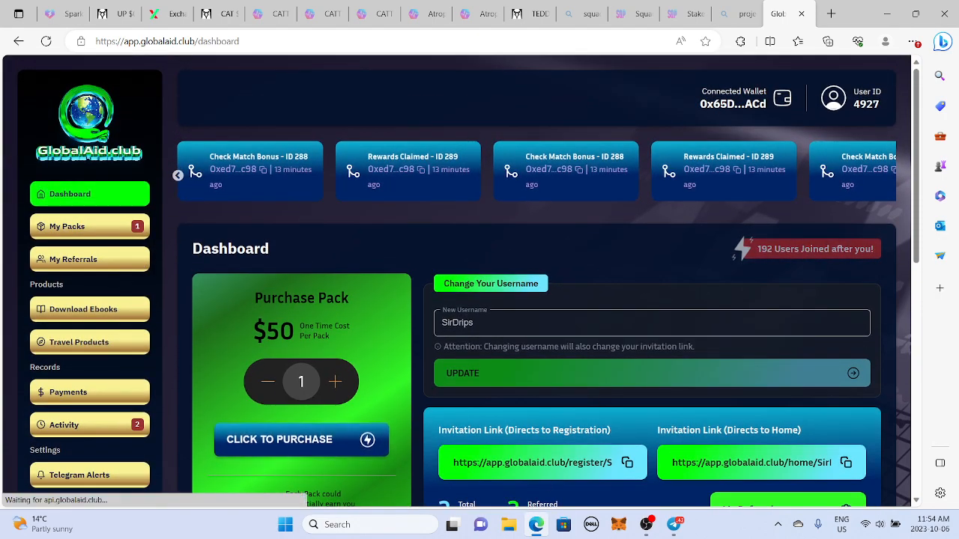
{"action": "scroll", "scroll_direction": "down", "scroll_amount": 3}
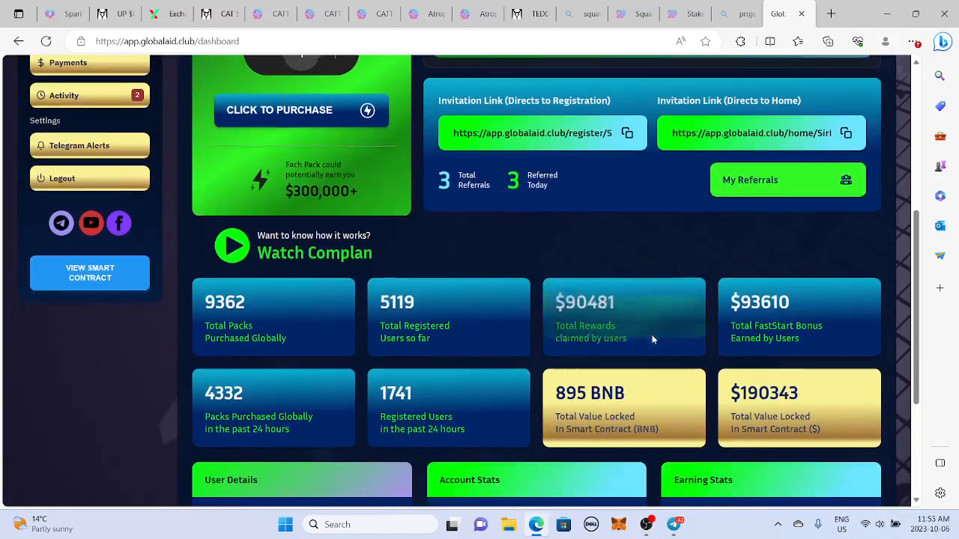
{"action": "scroll", "scroll_direction": "down", "scroll_amount": 3}
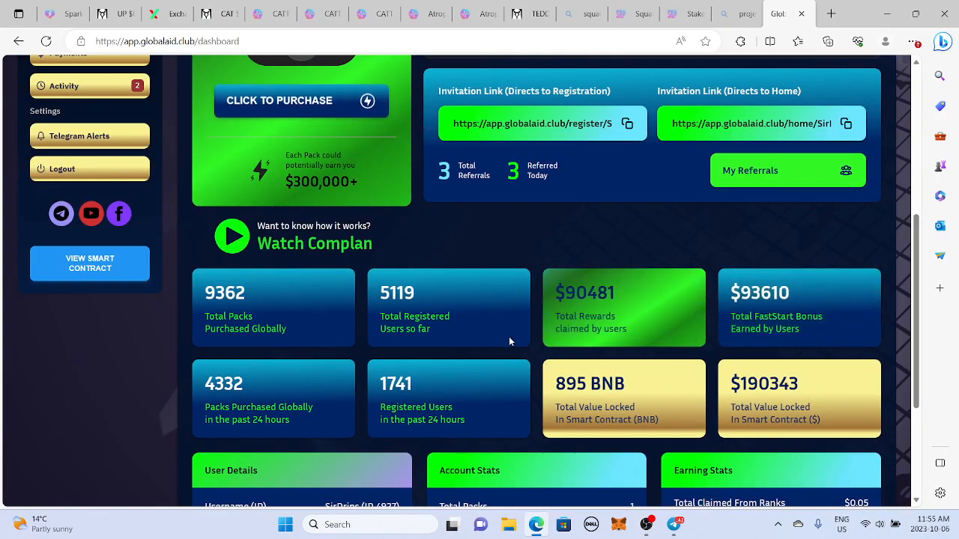
{"action": "mouse_move", "coordinate": [656, 294]}
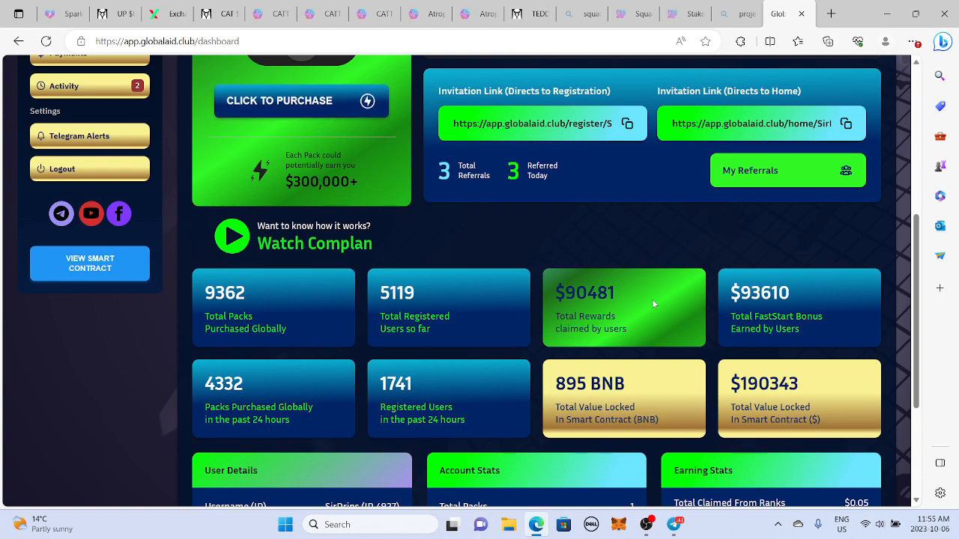
{"action": "mouse_move", "coordinate": [616, 374]}
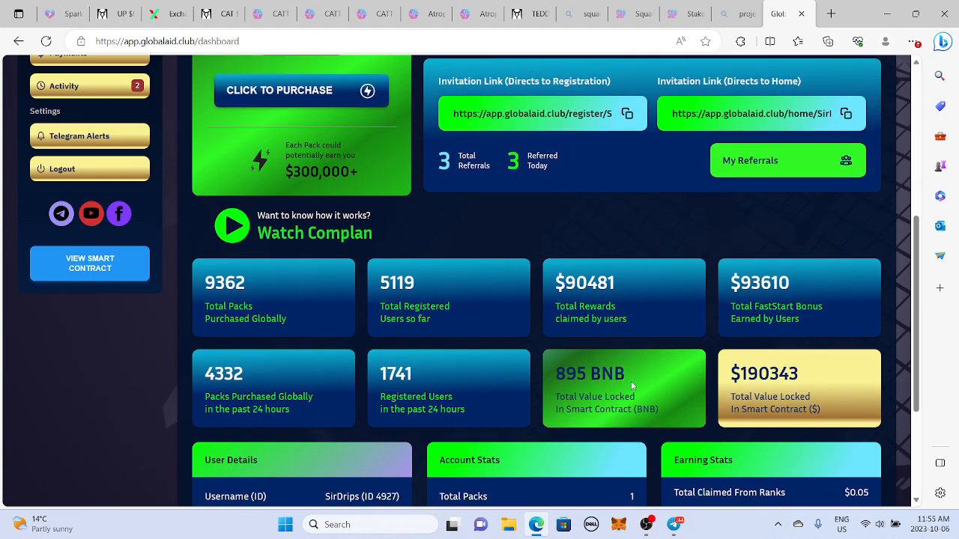
{"action": "mouse_move", "coordinate": [644, 383]}
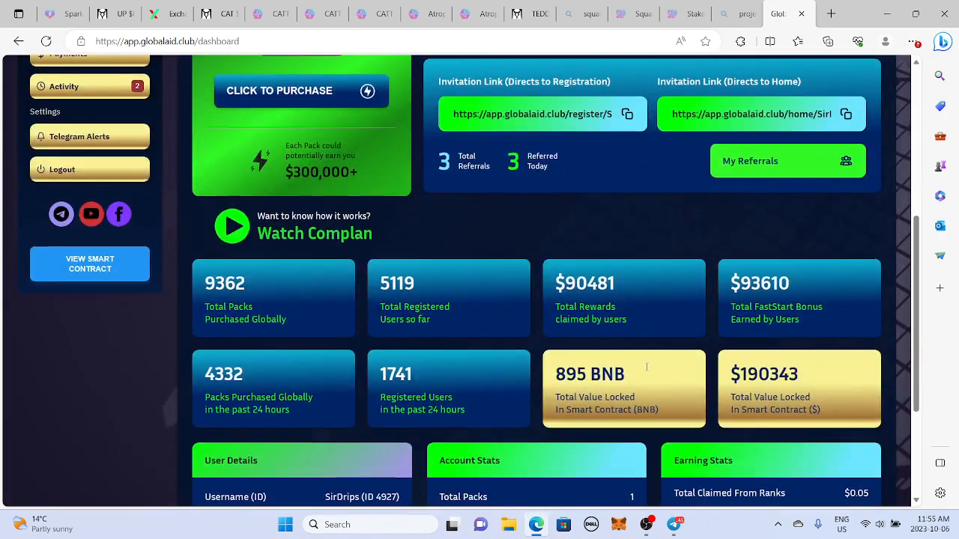
{"action": "scroll", "scroll_direction": "up", "scroll_amount": 3}
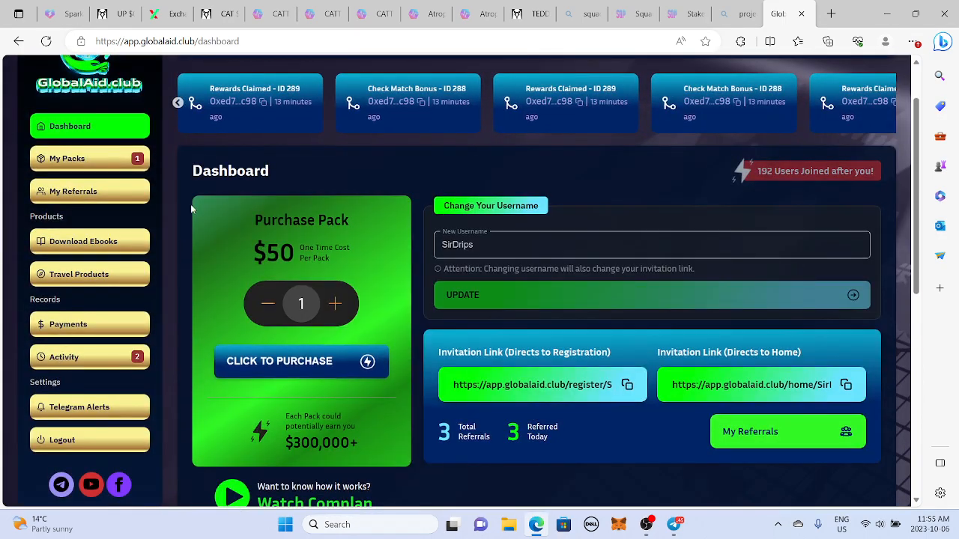